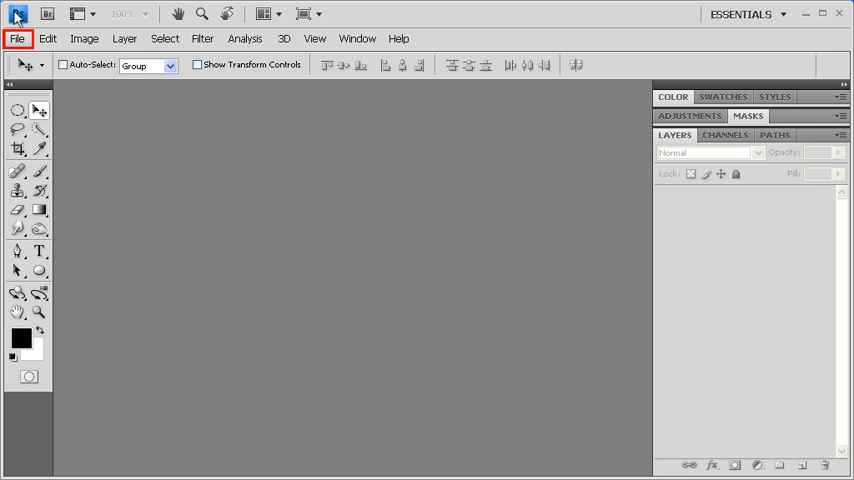
Create a new 5 x 5 inch, 300 ppi white document via File > New.
click(16, 38)
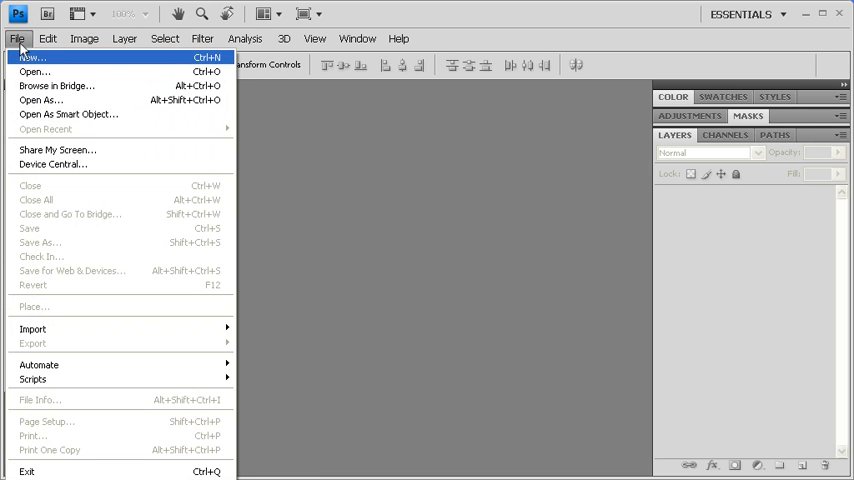
mouse_move(34, 56)
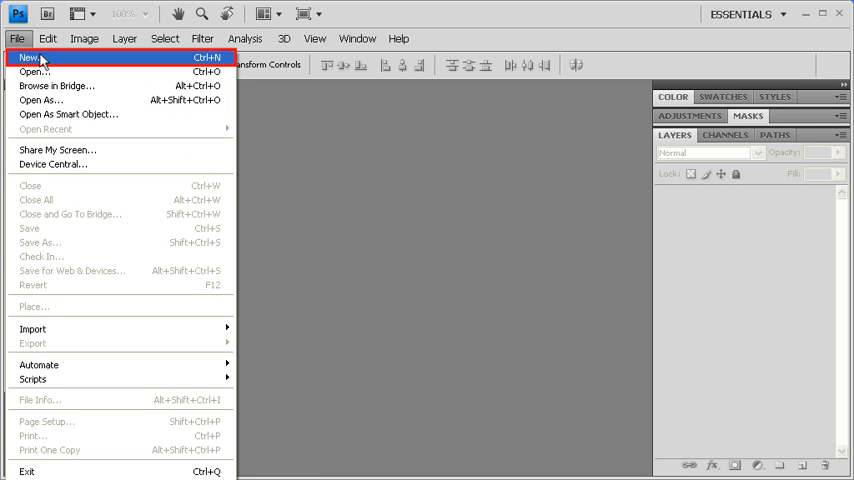
click(30, 56)
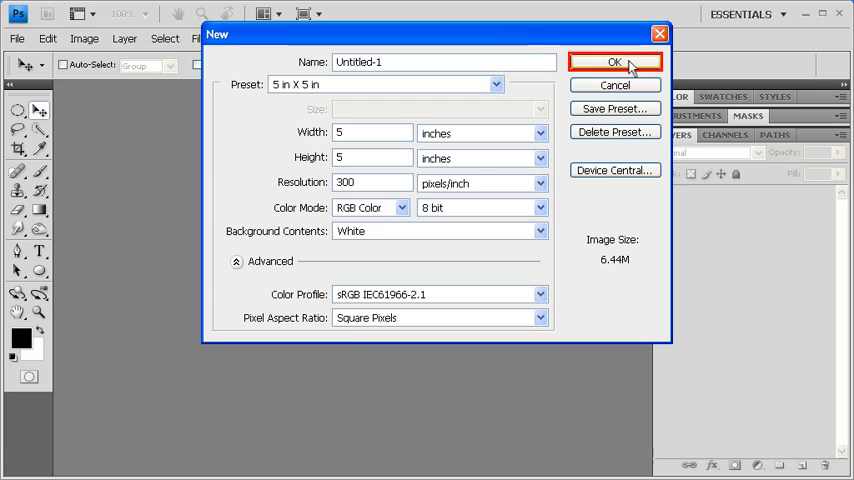
click(614, 60)
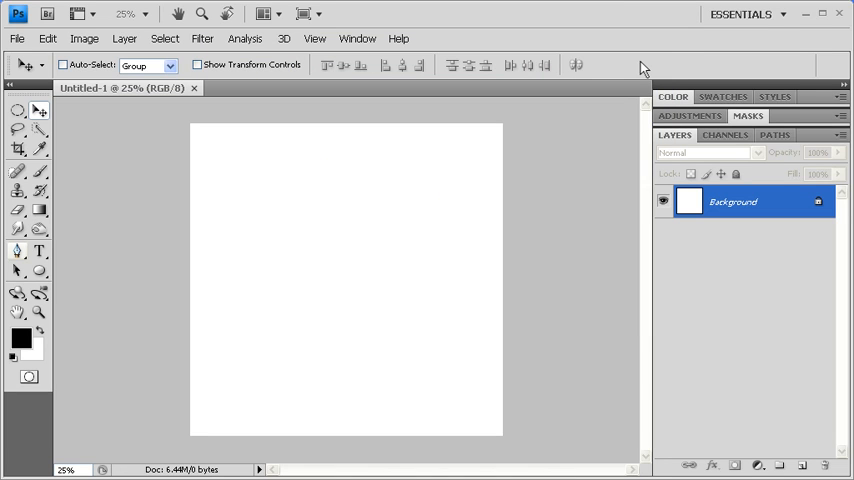
Select the Pen tool set to plain Paths mode rather than shapes.
click(18, 252)
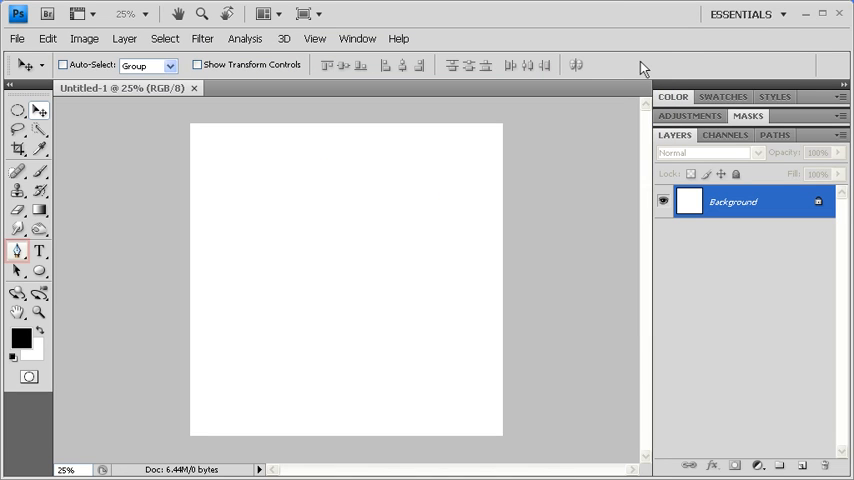
click(16, 252)
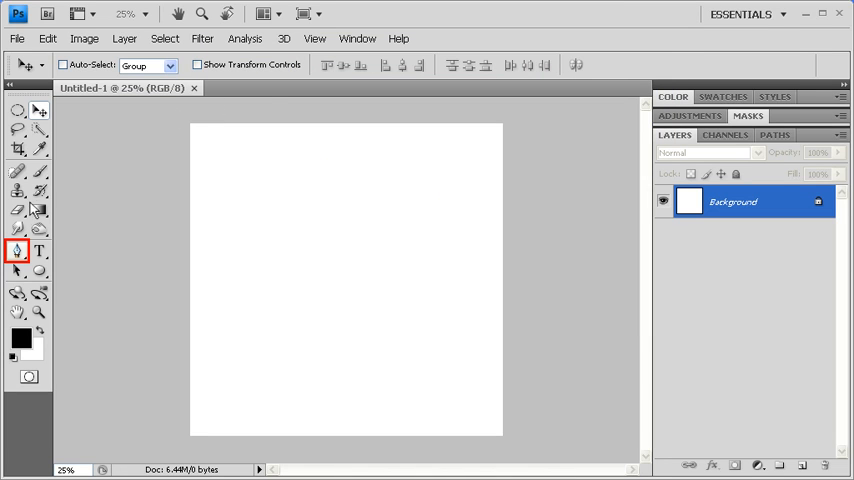
click(16, 252)
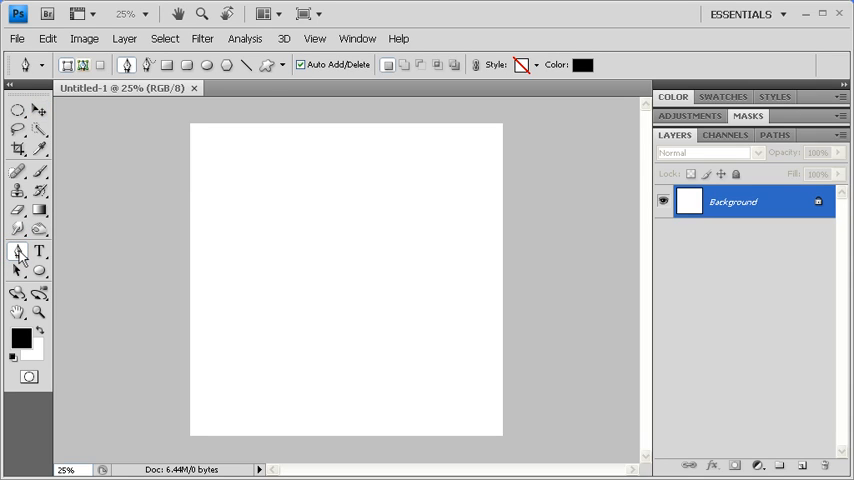
click(84, 64)
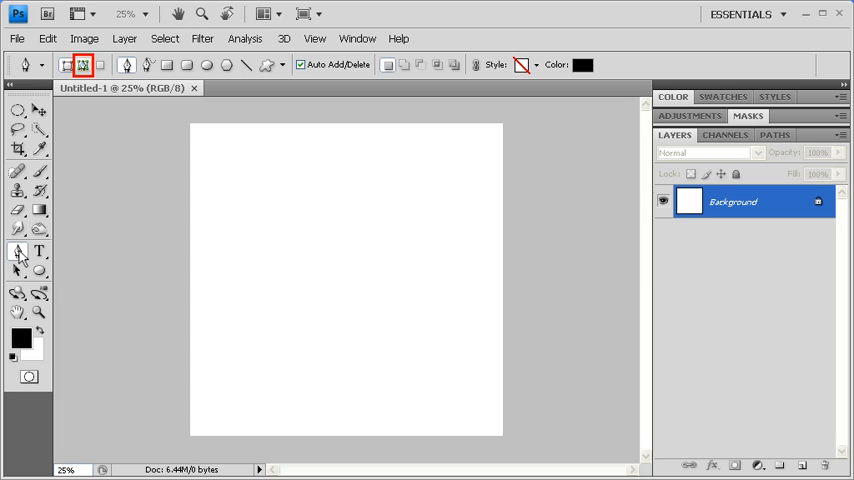
click(84, 64)
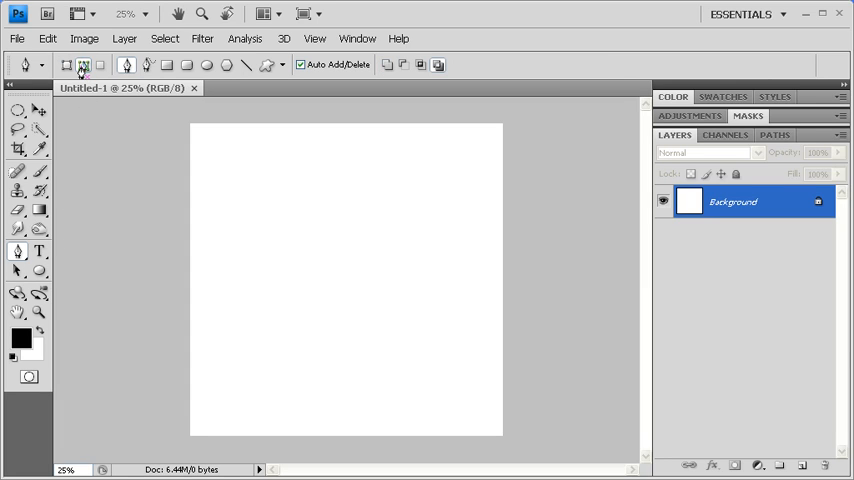
mouse_move(372, 308)
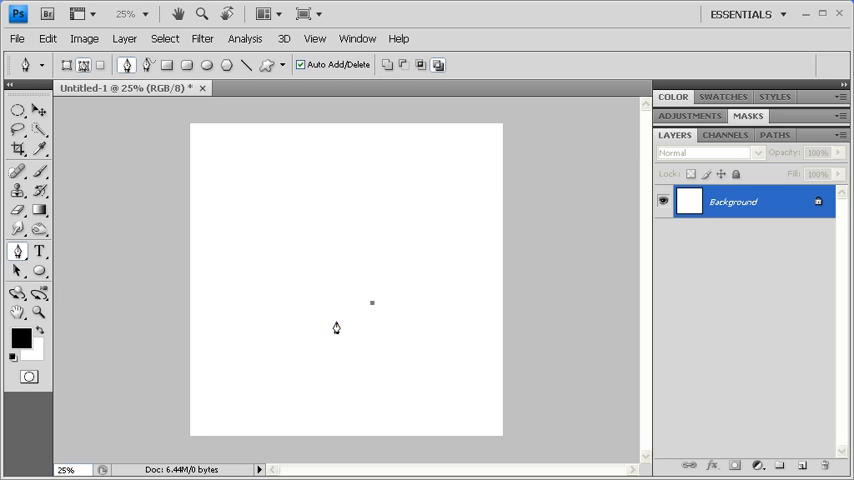
Place anchor points spiralling outward from the canvas centre to the top right.
drag(372, 302, 336, 326)
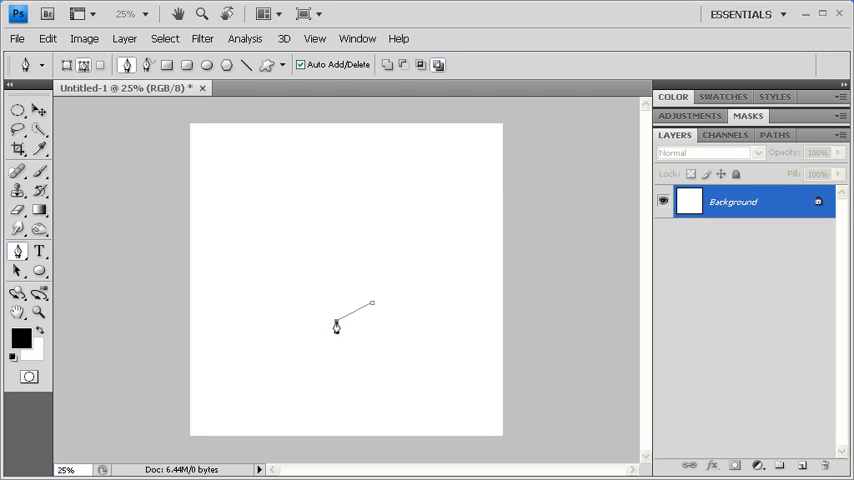
mouse_move(288, 292)
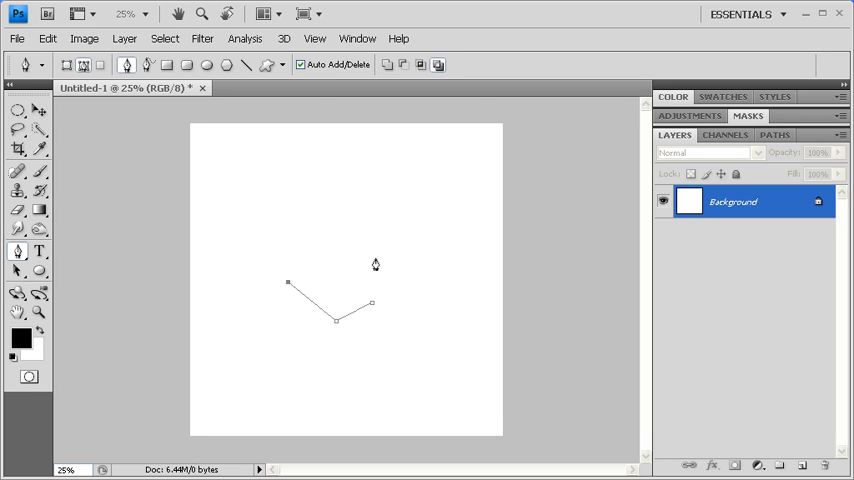
click(384, 236)
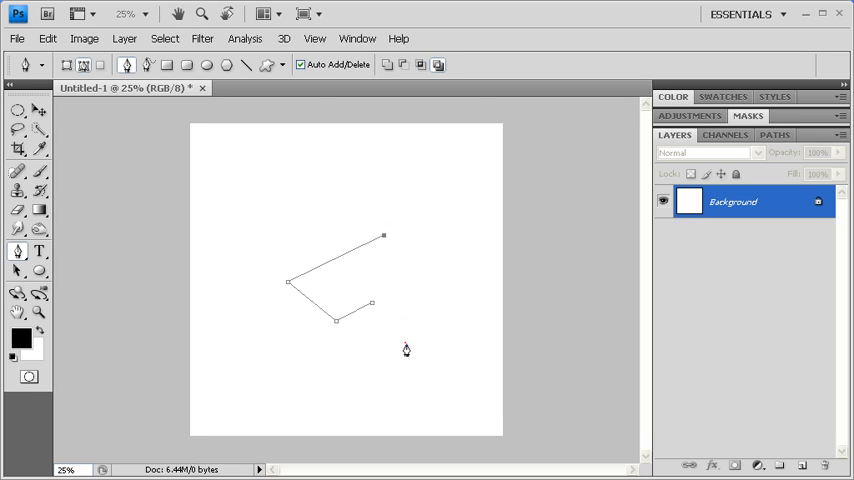
click(404, 342)
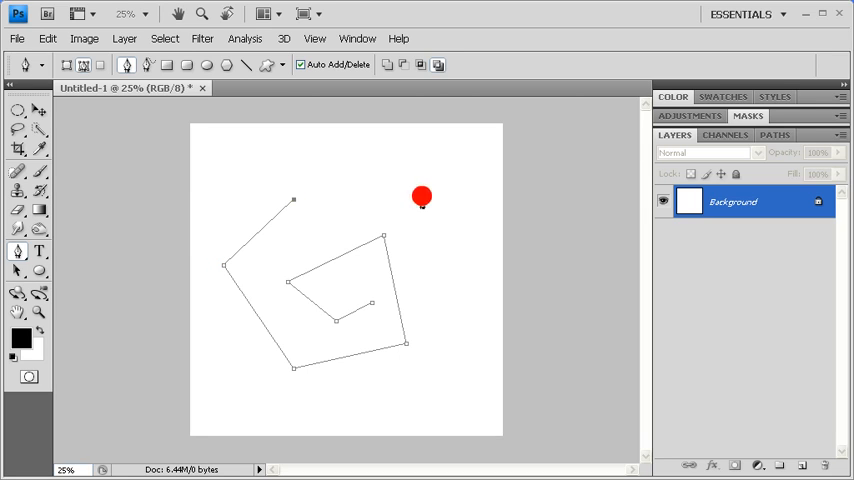
click(420, 196)
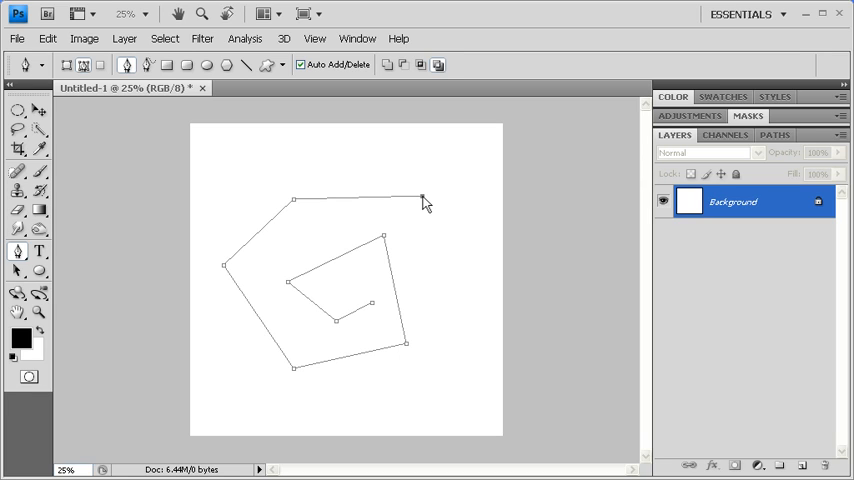
click(18, 252)
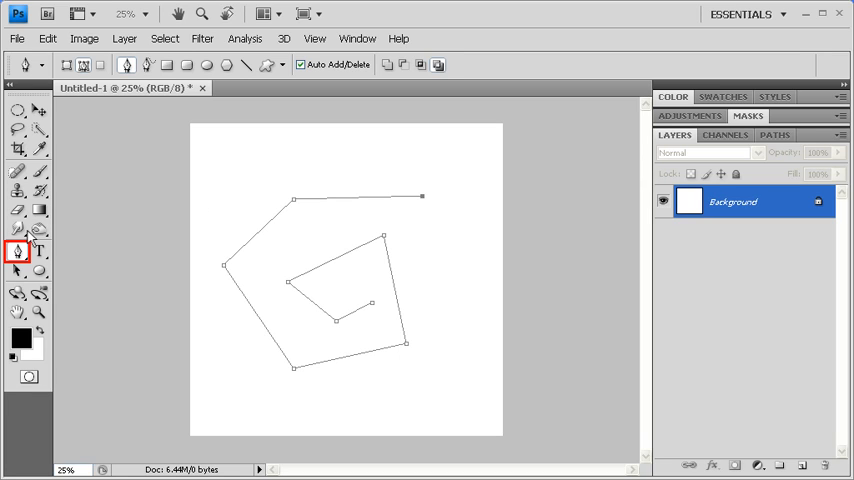
With the Convert Point tool, turn the spiral's first corner points into smooth curves.
click(18, 252)
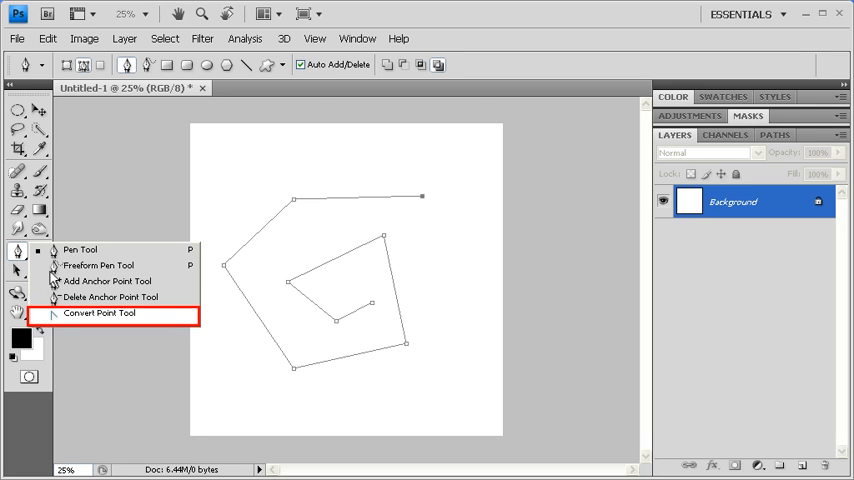
click(98, 312)
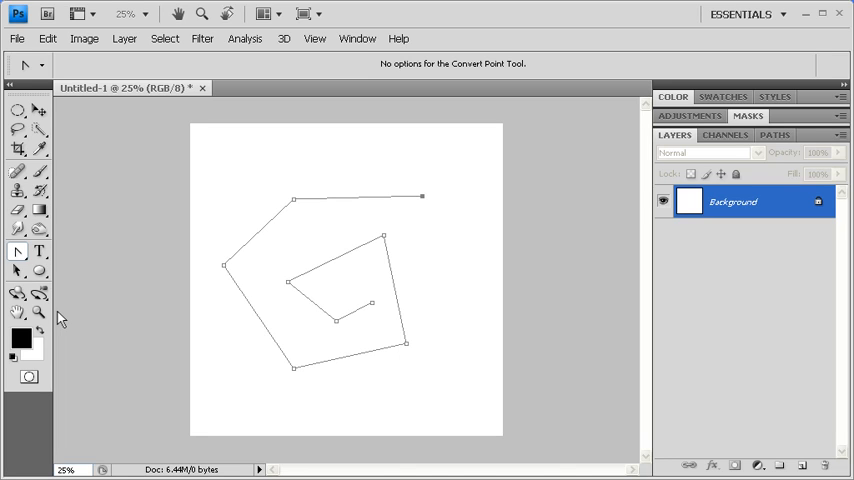
click(336, 320)
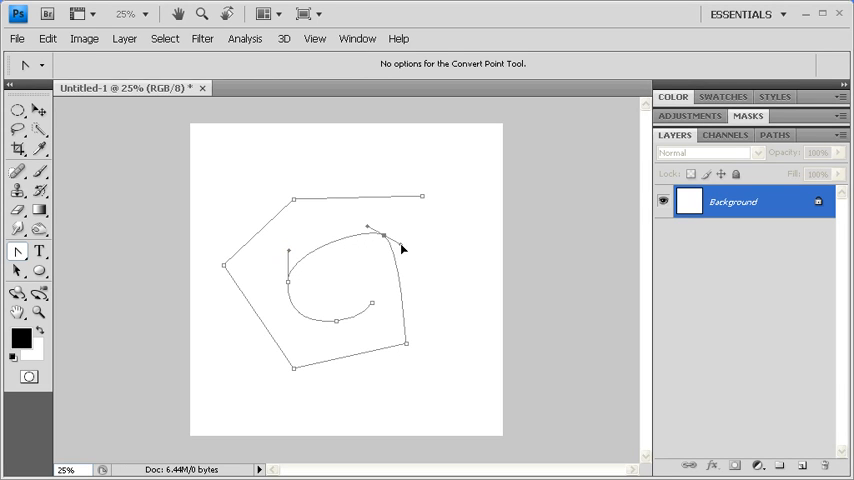
drag(384, 236, 424, 248)
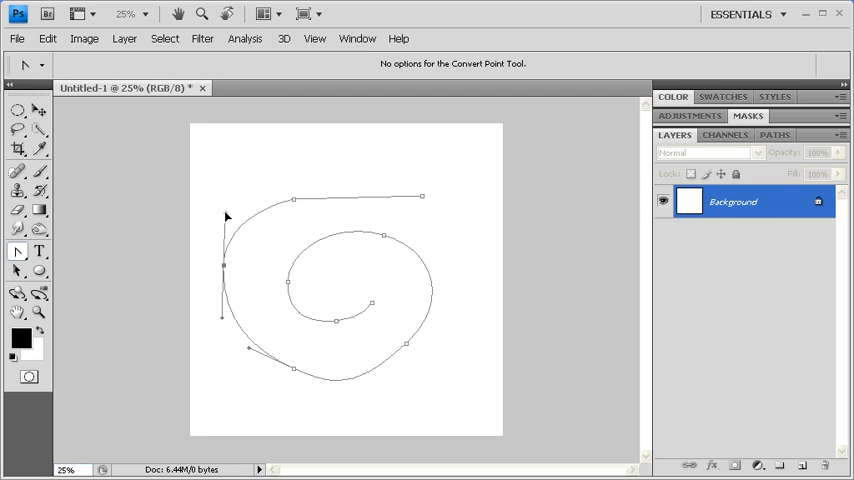
mouse_move(292, 216)
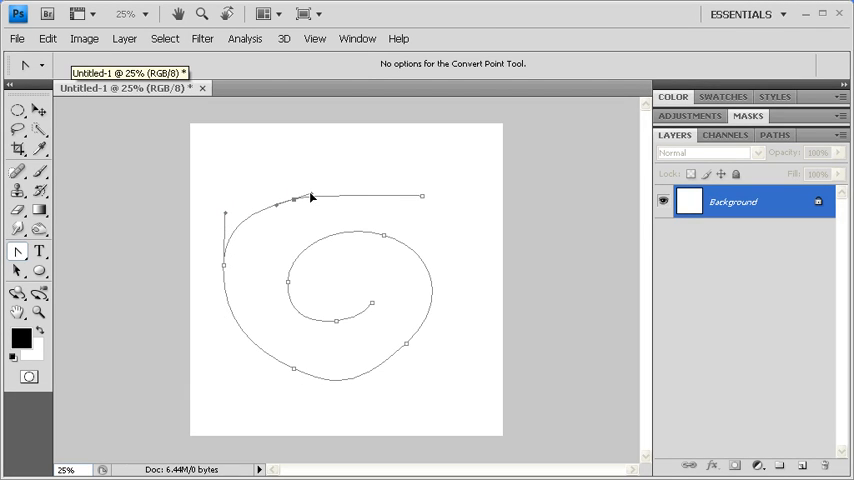
Smooth the outer end, left side and lower curve anchors of the spiral.
click(312, 194)
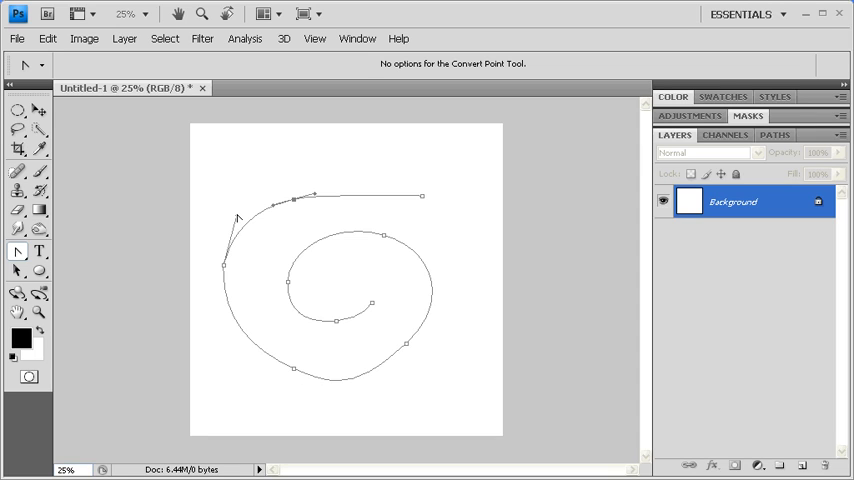
click(224, 268)
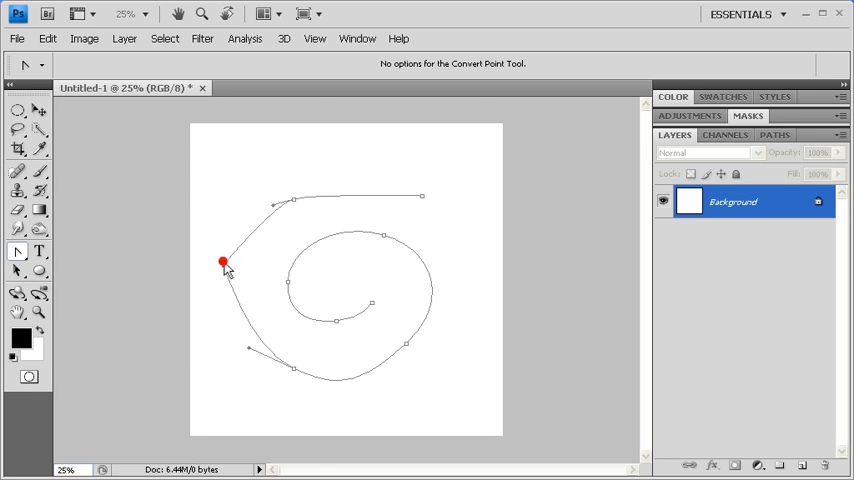
drag(224, 264, 228, 200)
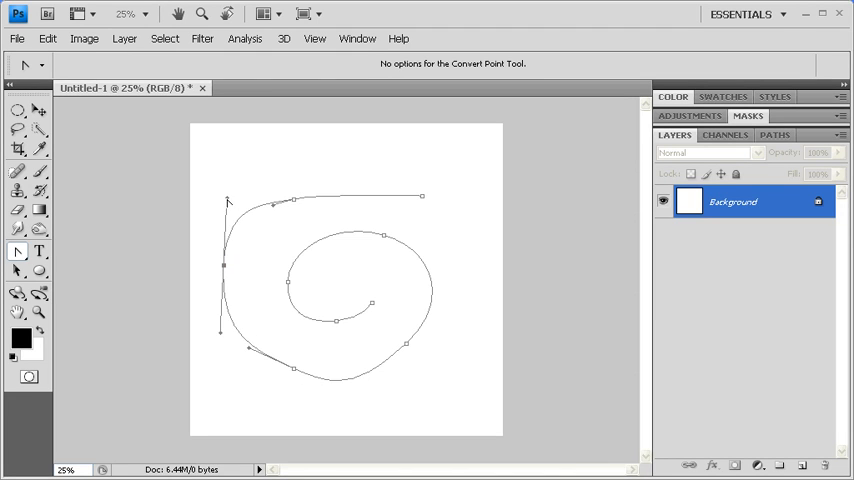
click(292, 370)
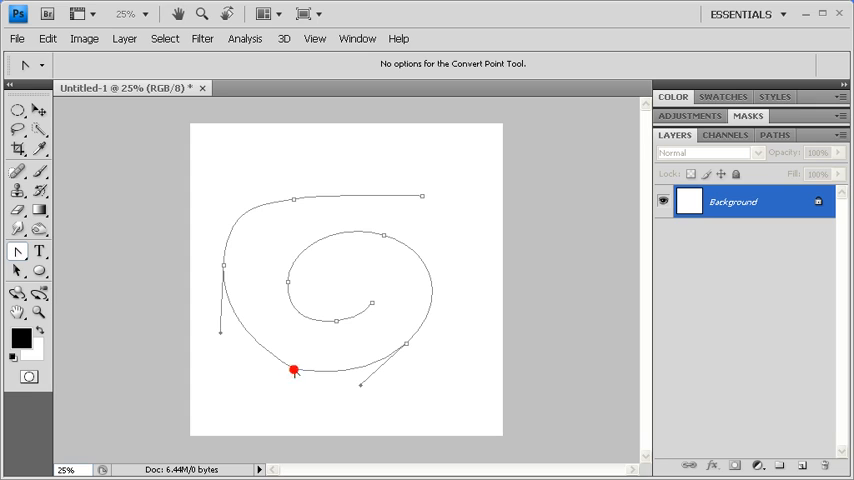
click(292, 370)
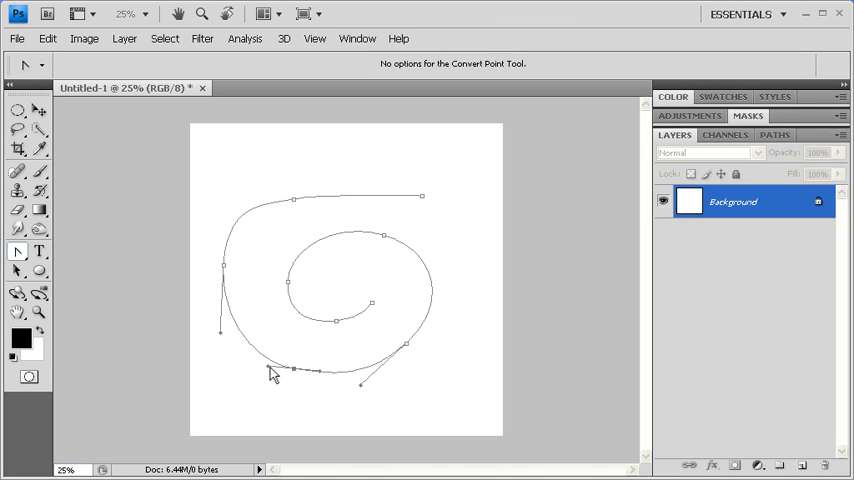
click(40, 252)
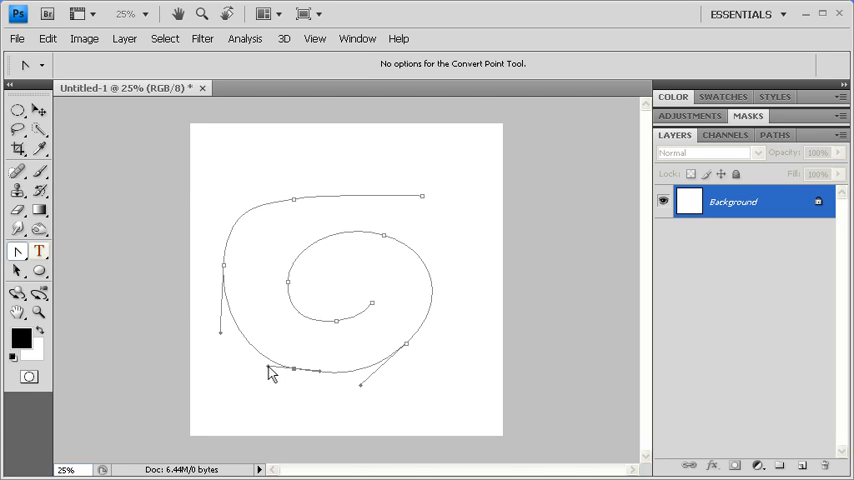
Start a horizontal type layer on the spiral path's outer end.
click(40, 252)
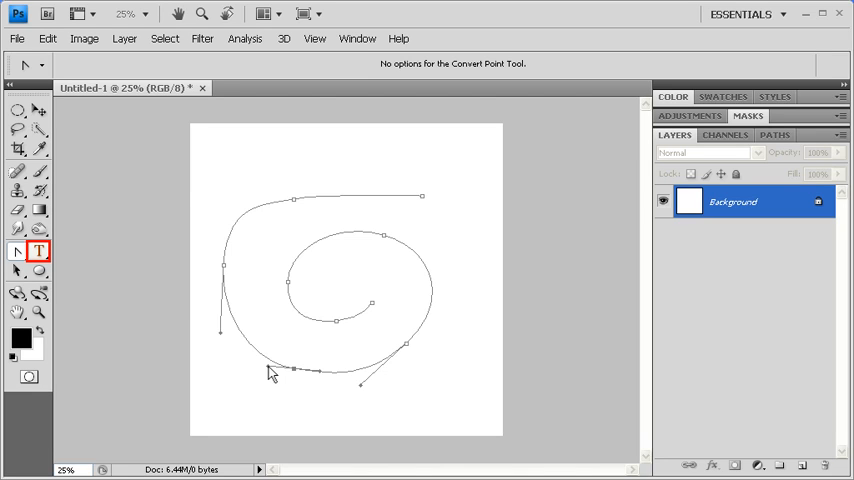
click(40, 252)
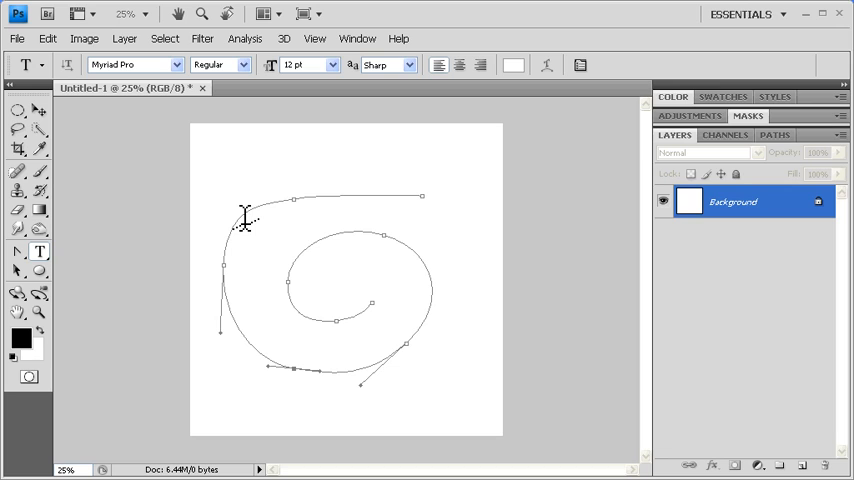
click(244, 216)
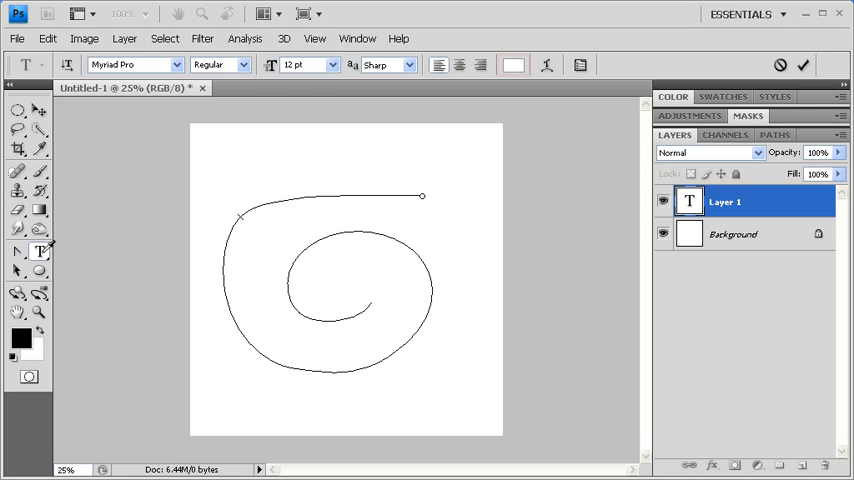
Set the text colour to pure black in the colour picker.
click(512, 64)
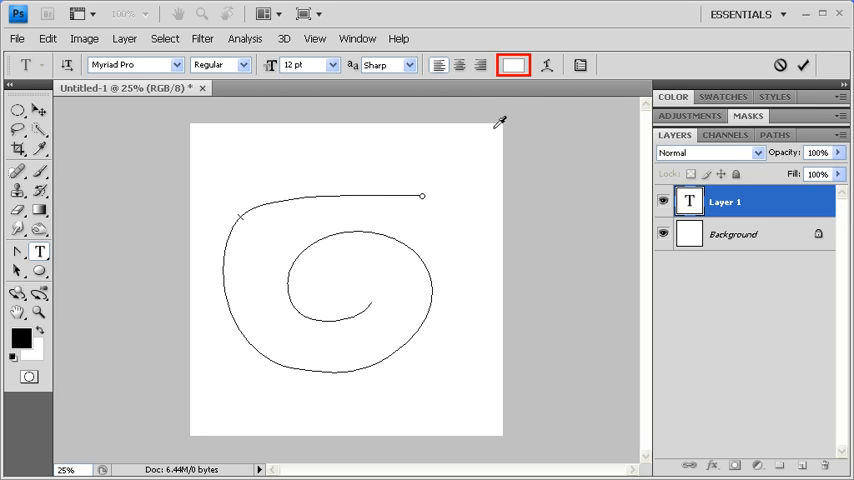
click(512, 64)
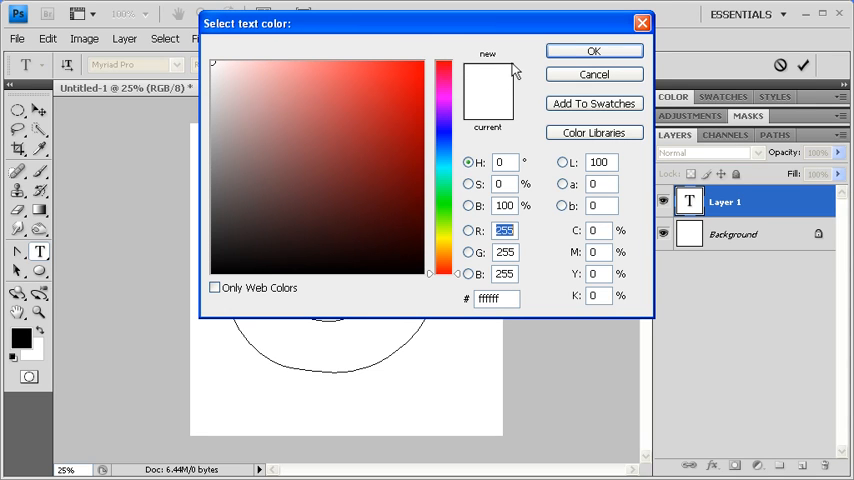
click(244, 268)
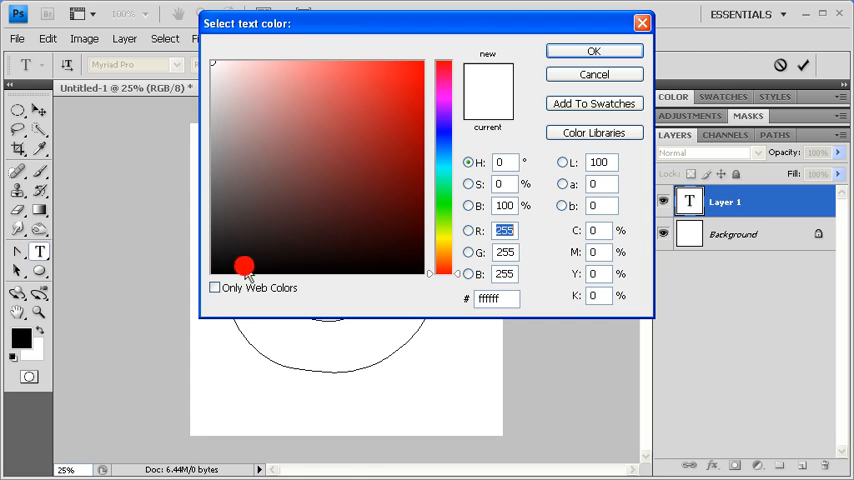
click(212, 272)
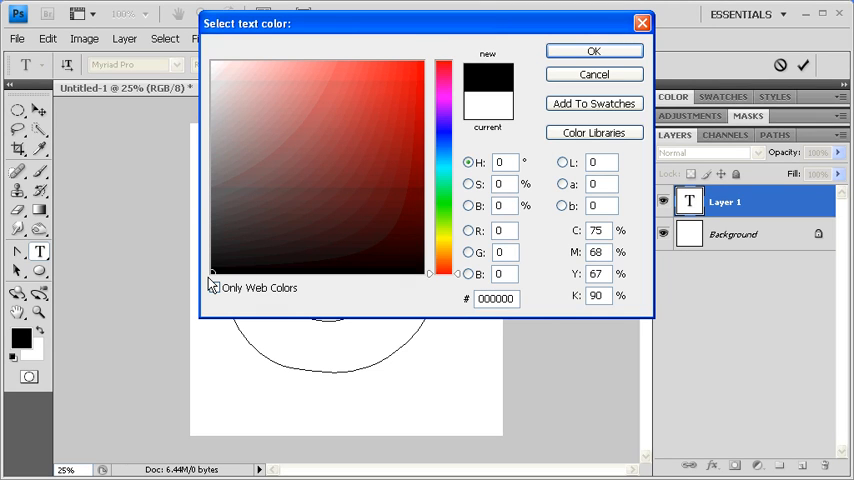
click(214, 288)
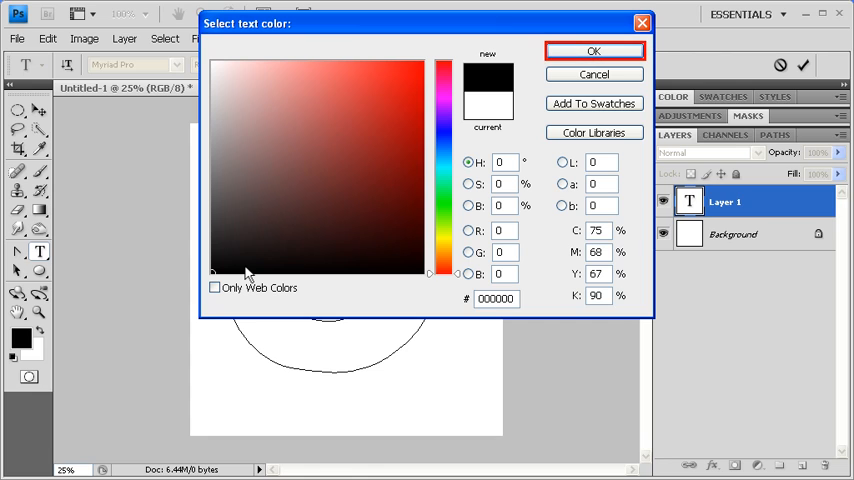
click(592, 50)
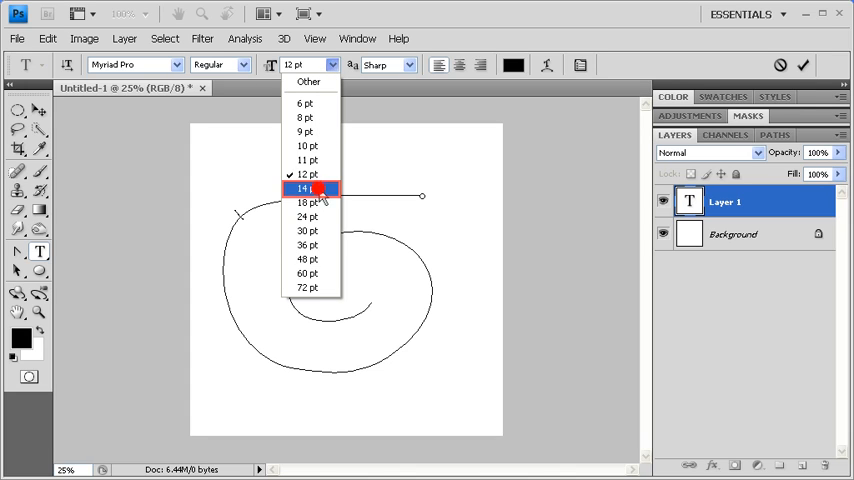
At 14 pt, type the pen-and-shape-tools sentence repeatedly along the whole spiral.
click(308, 188)
text(Use the pen too)
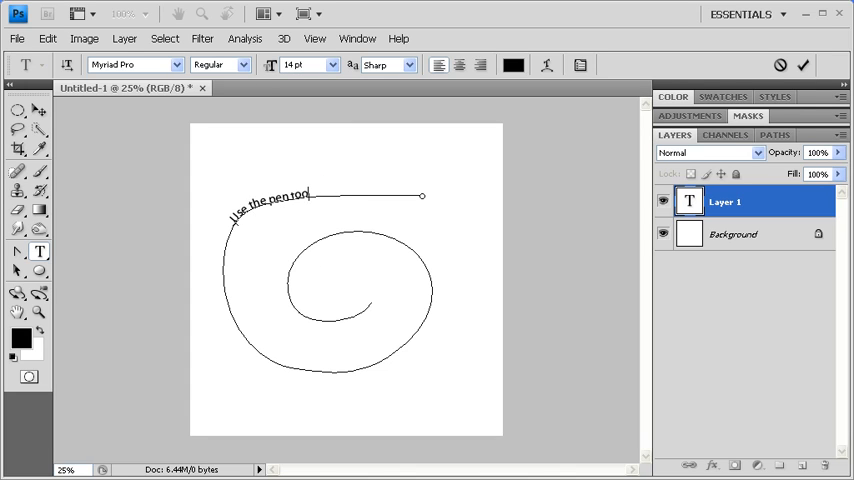
text(to create)
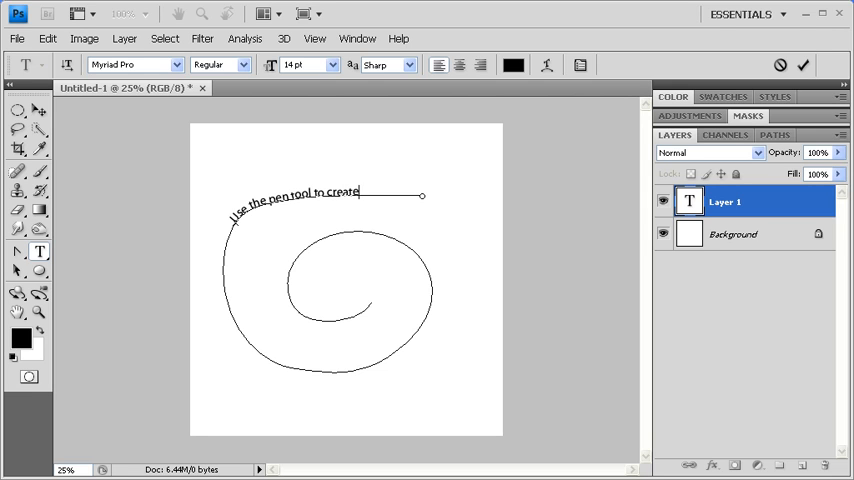
text(shapes and paths. Use the pen tool)
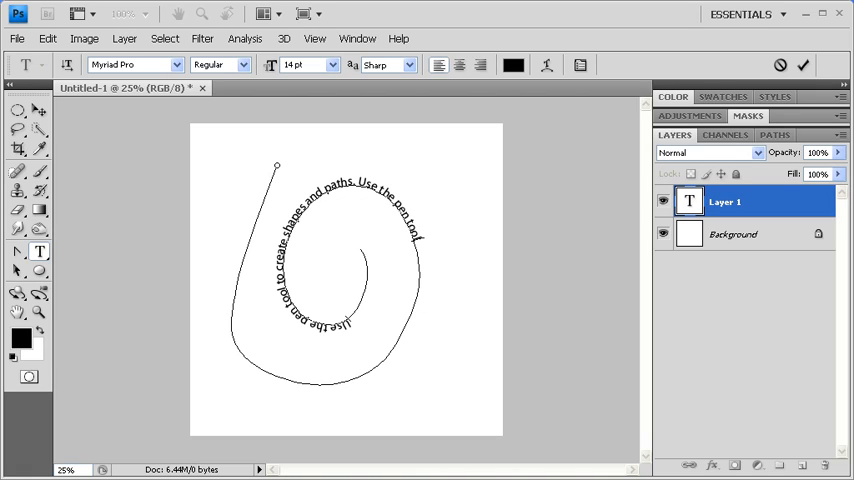
text(to create shapes and paths. Use the shape tool to create shapes and paths.)
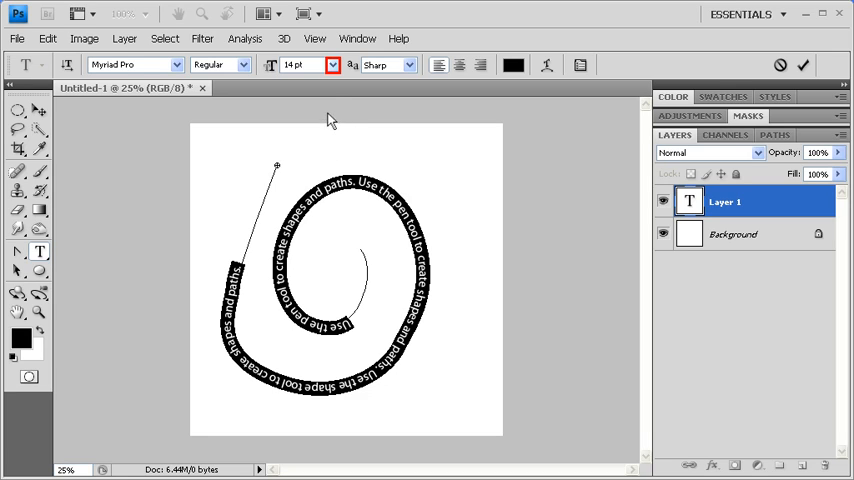
Change the spiral text to 18 pt and recolour it red (ff0000).
click(332, 64)
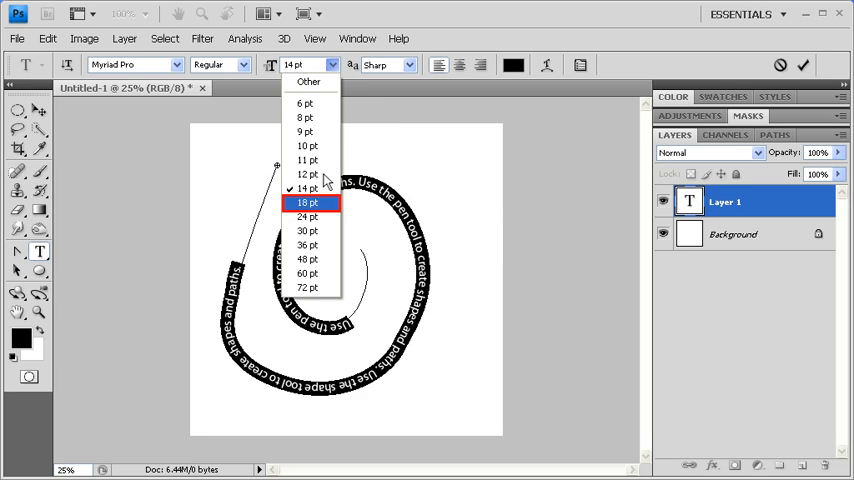
click(308, 202)
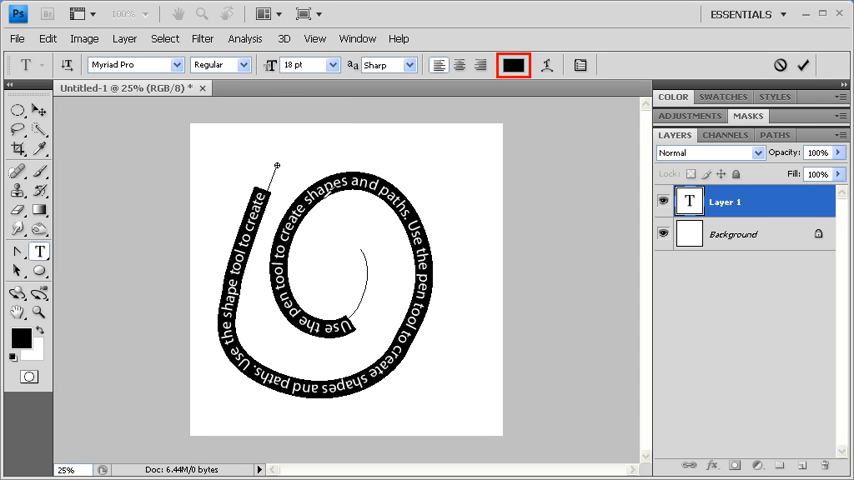
click(512, 64)
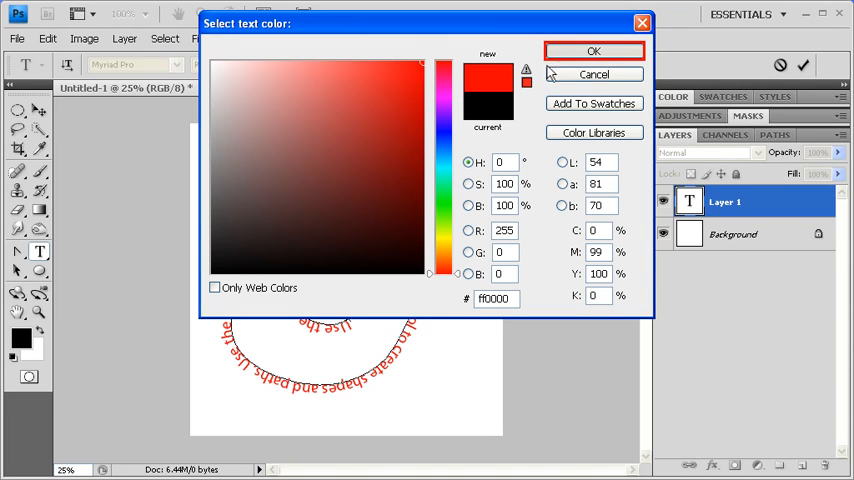
click(592, 50)
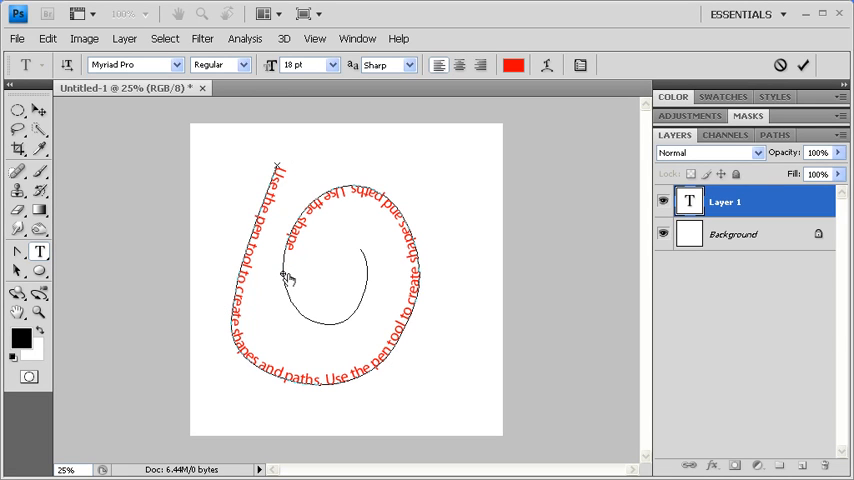
Select the Background layer to deselect the text.
click(732, 232)
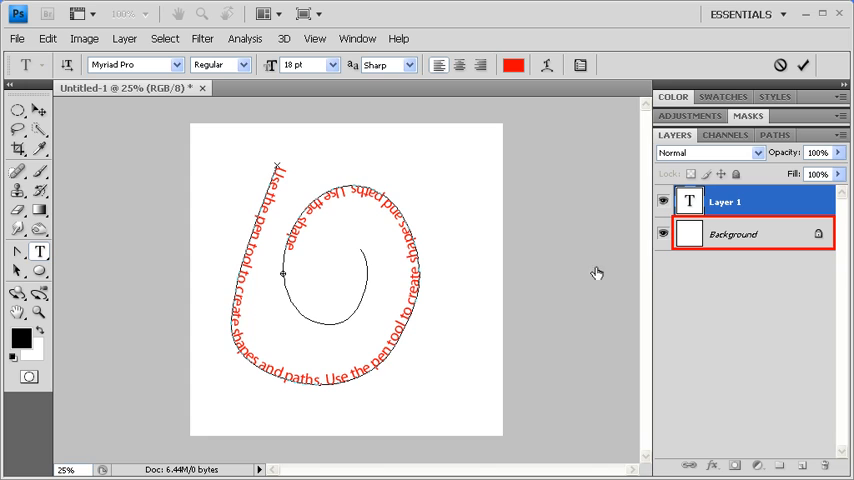
click(744, 234)
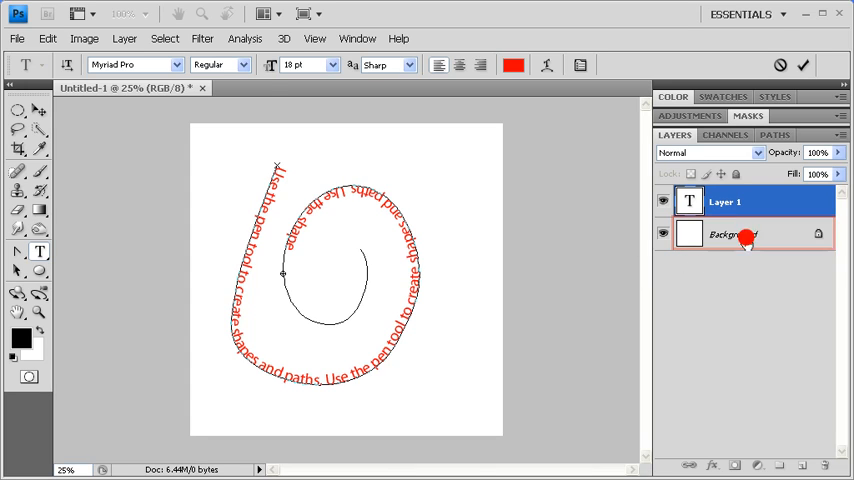